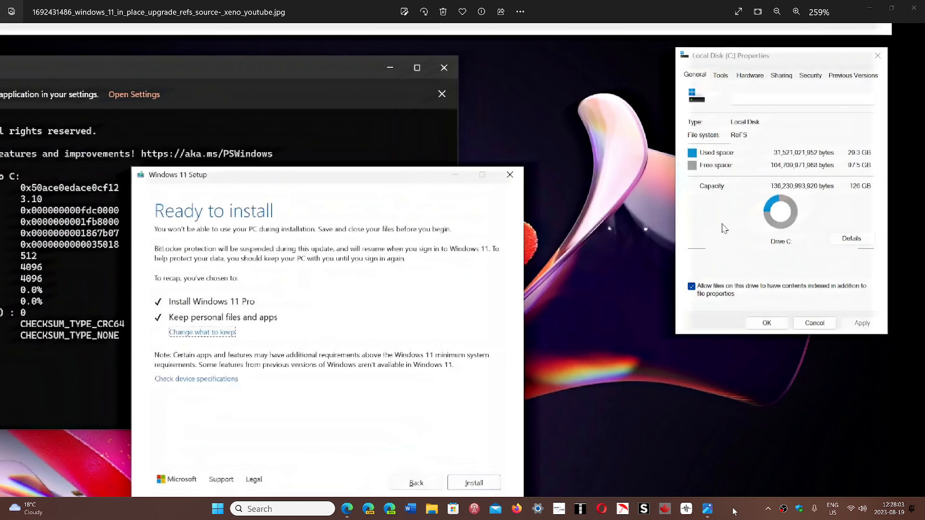
mouse_move(387, 208)
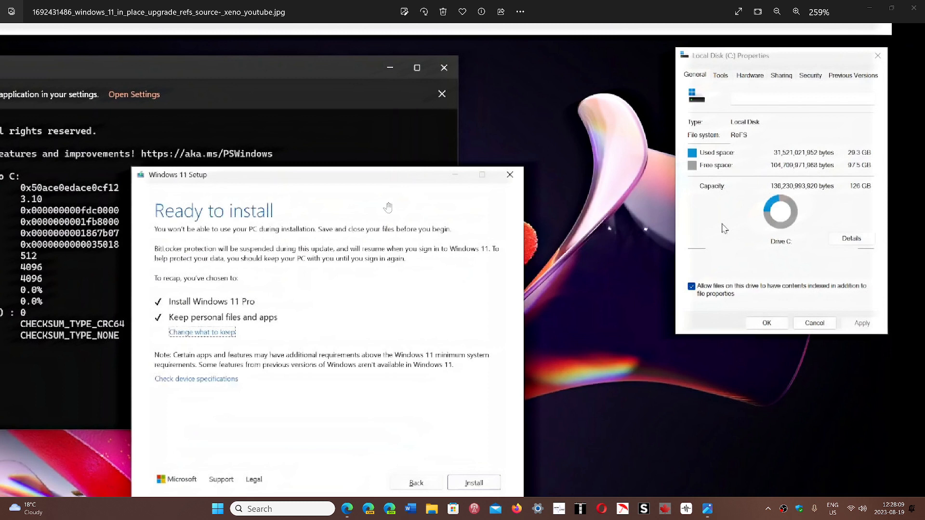
mouse_move(746, 92)
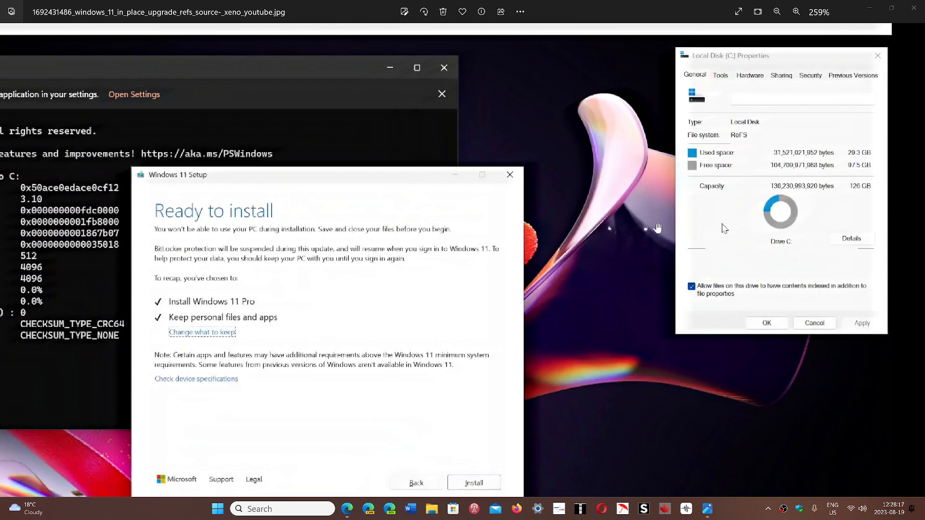
mouse_move(624, 390)
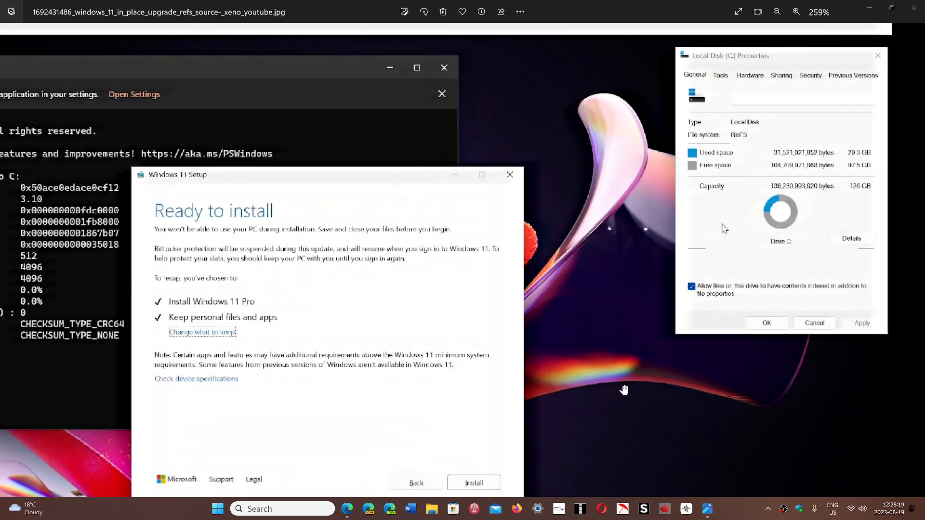